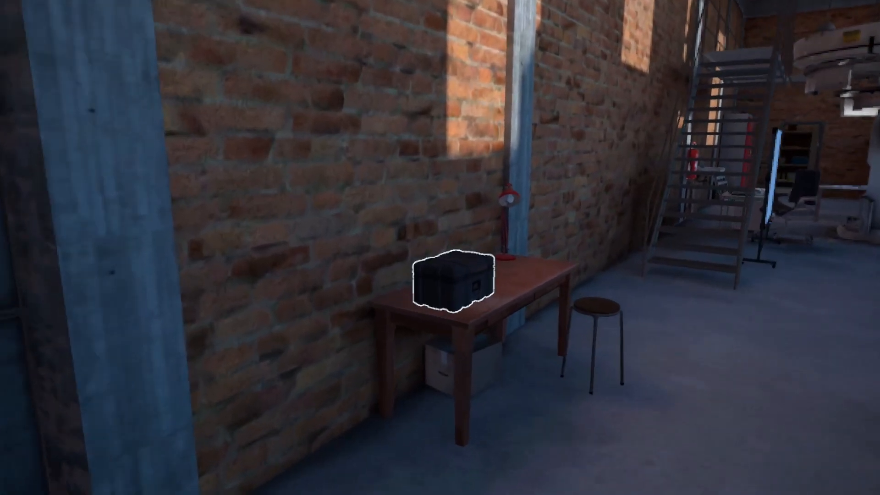
- Grab the outlined black case from the wooden table by the brick wall
left_click(452, 280)
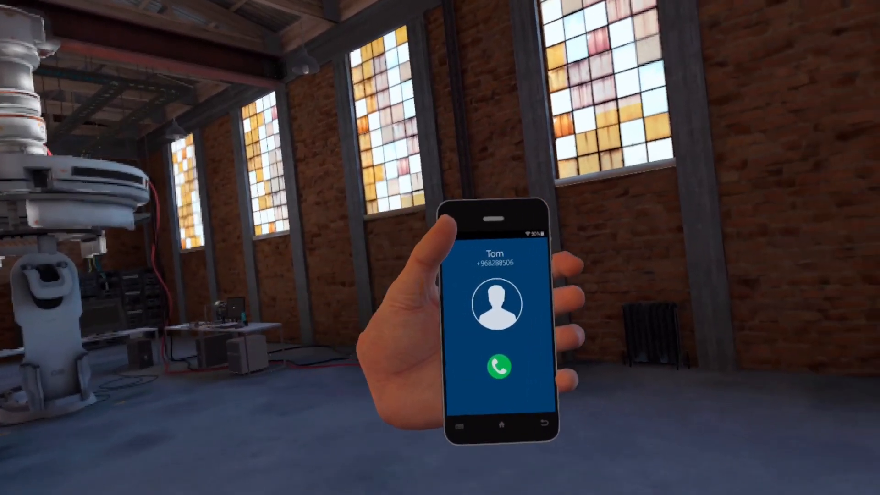
- Answer the incoming call using the green button on the handheld phone
left_click(496, 364)
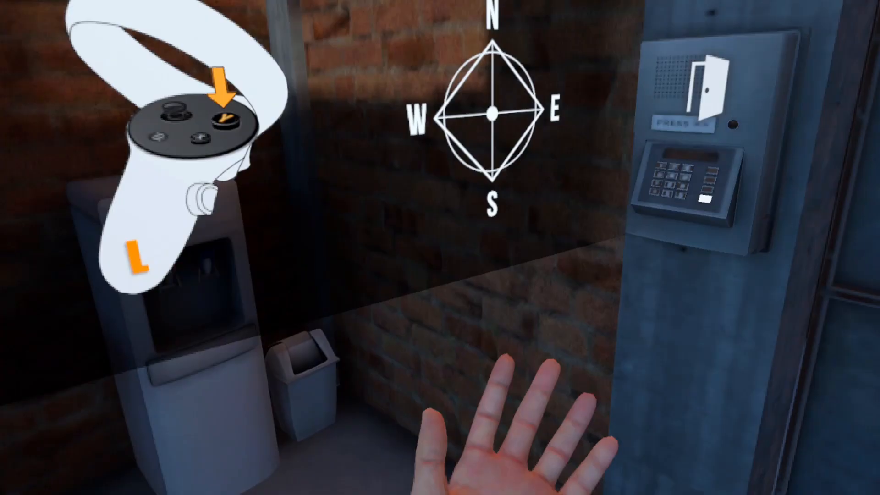
- Bring up the compass overlay at the door keypad panel
left_click(223, 115)
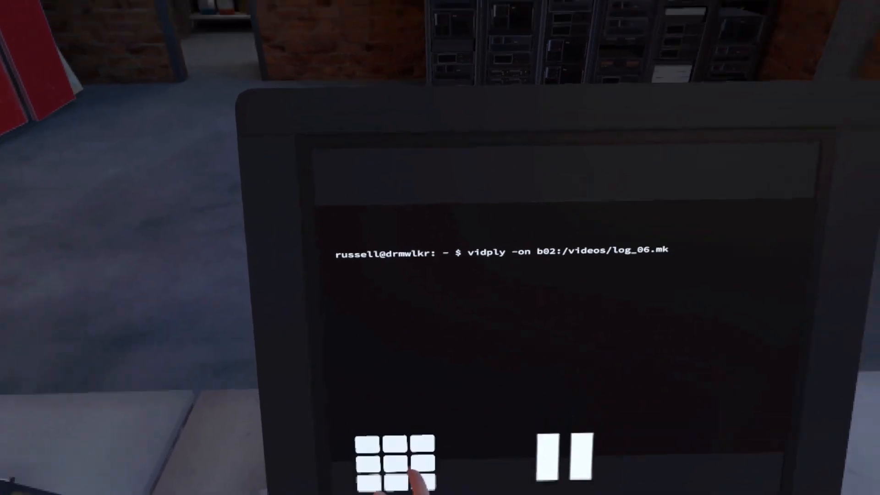
- Start playback of log_06.mk on the terminal monitor via the vidply controls
left_click(396, 455)
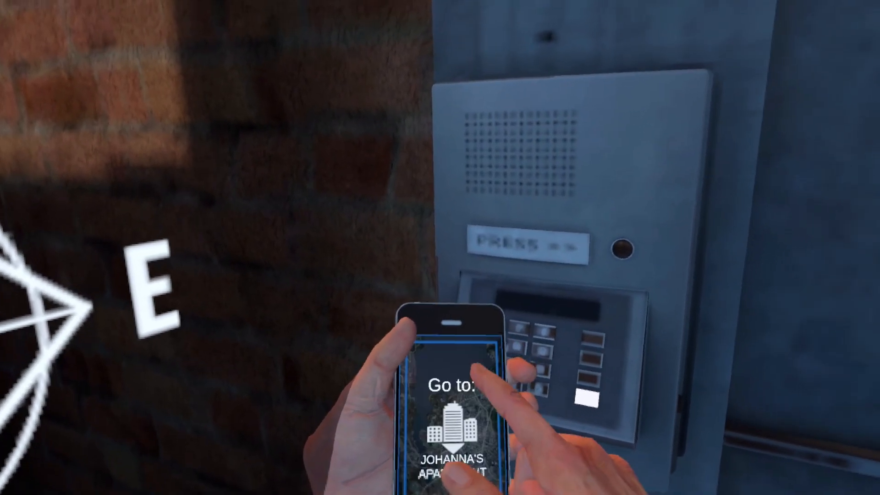
- Travel to Johanna's Apartment using the phone's 'Go to' destination option
left_click(585, 397)
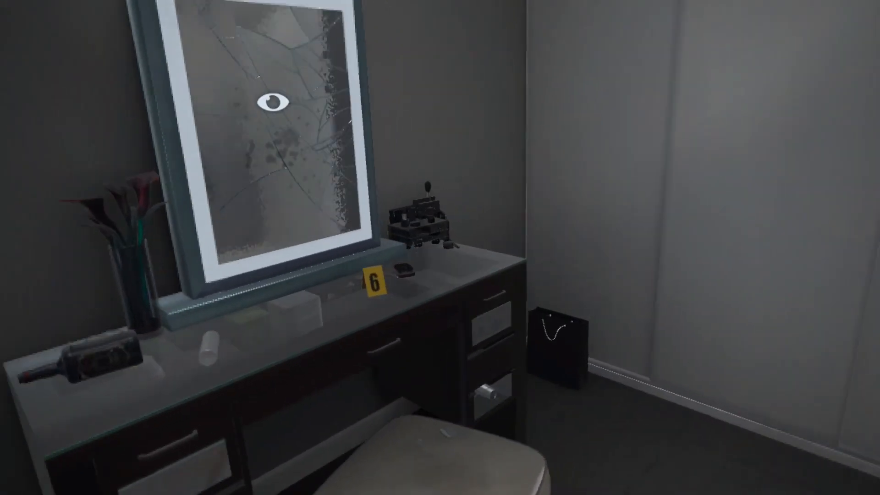
- Inspect the cracked mirror above the bedroom vanity marked evidence 6
left_click(273, 104)
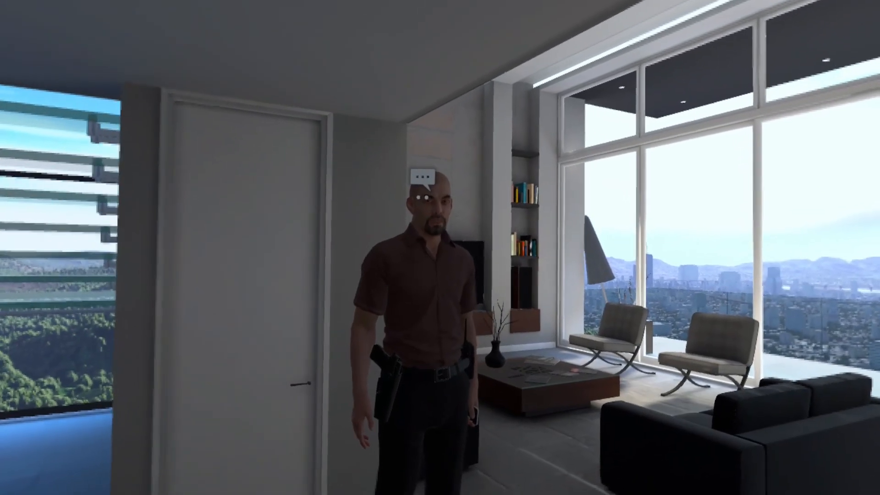
mouse_move(440, 248)
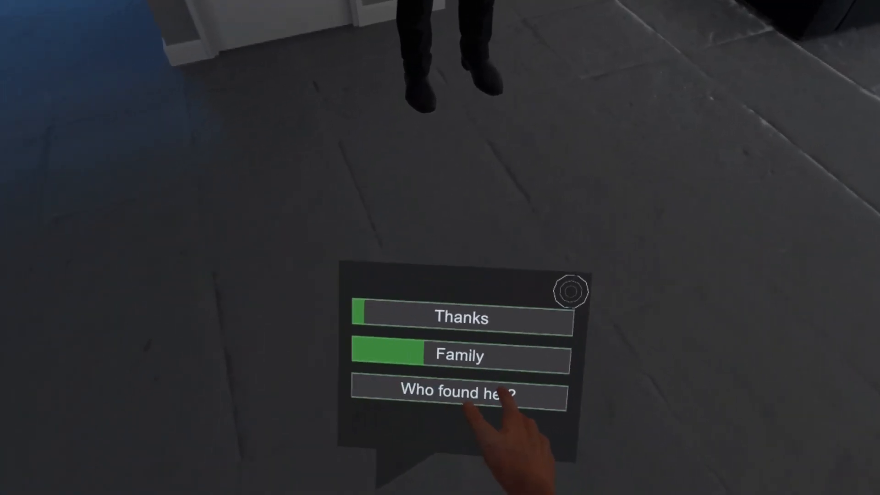
- Ask the detective who found her, then ask about him to unlock Thanks and Family
left_click(455, 393)
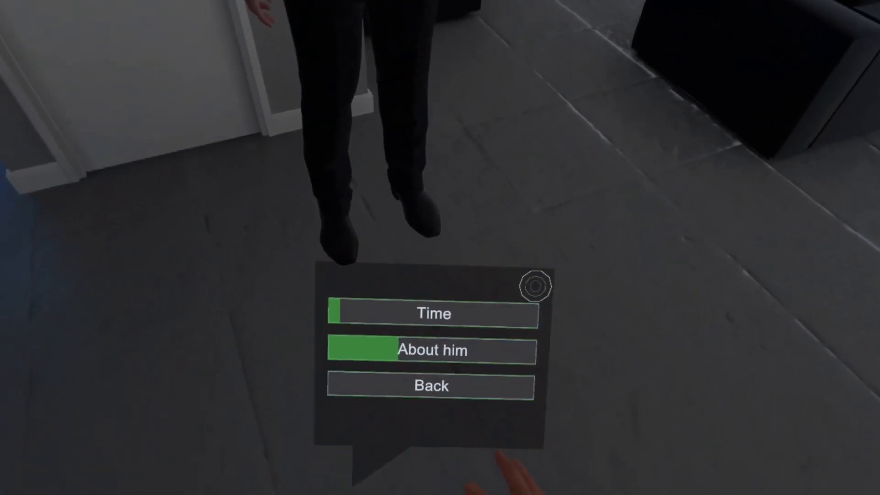
left_click(433, 349)
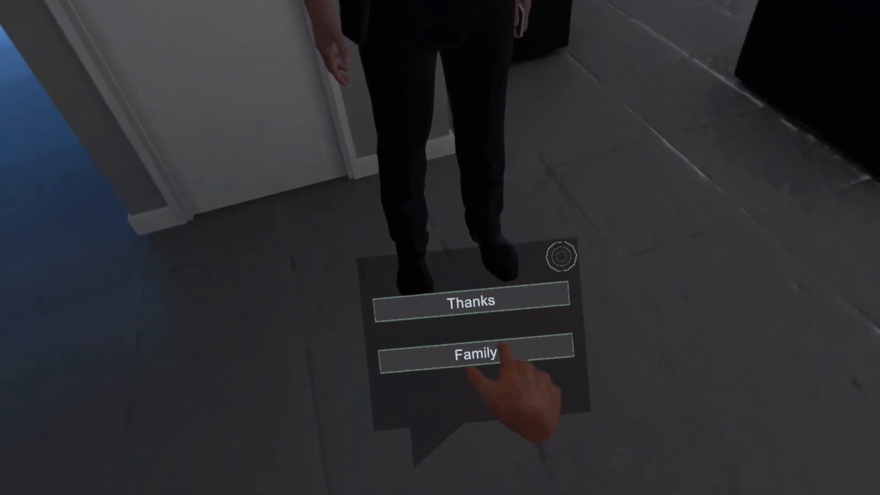
left_click(475, 353)
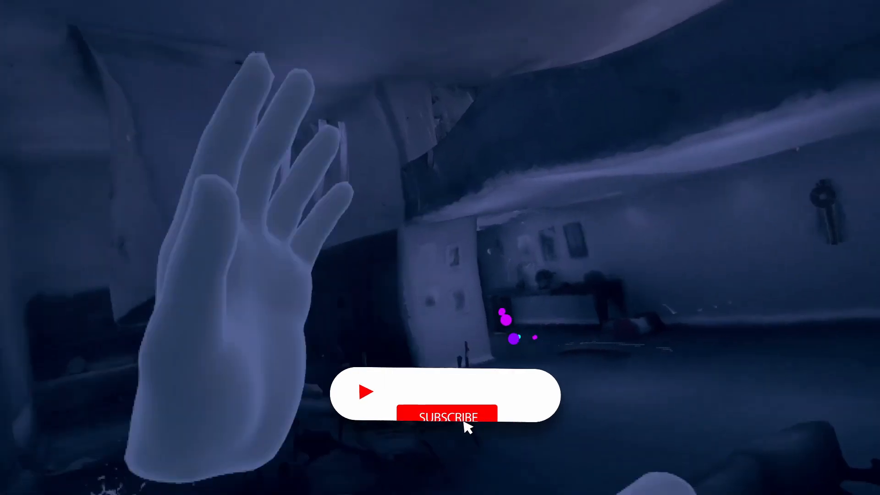
left_click(449, 417)
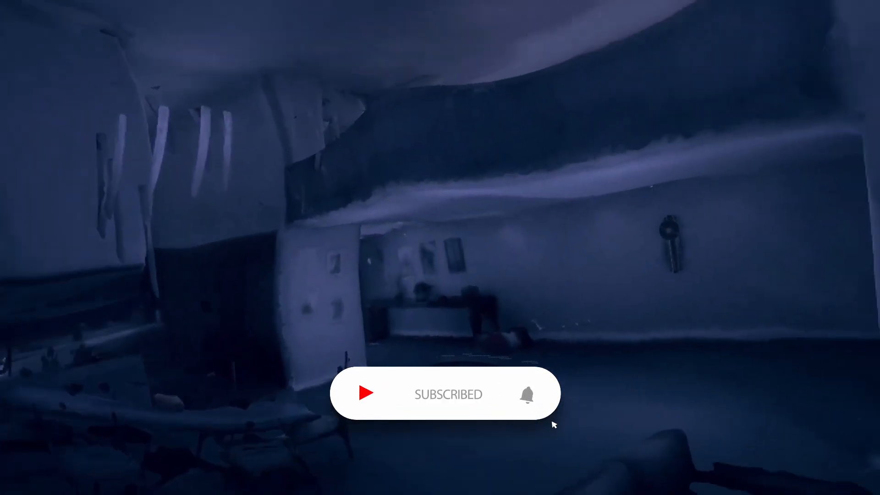